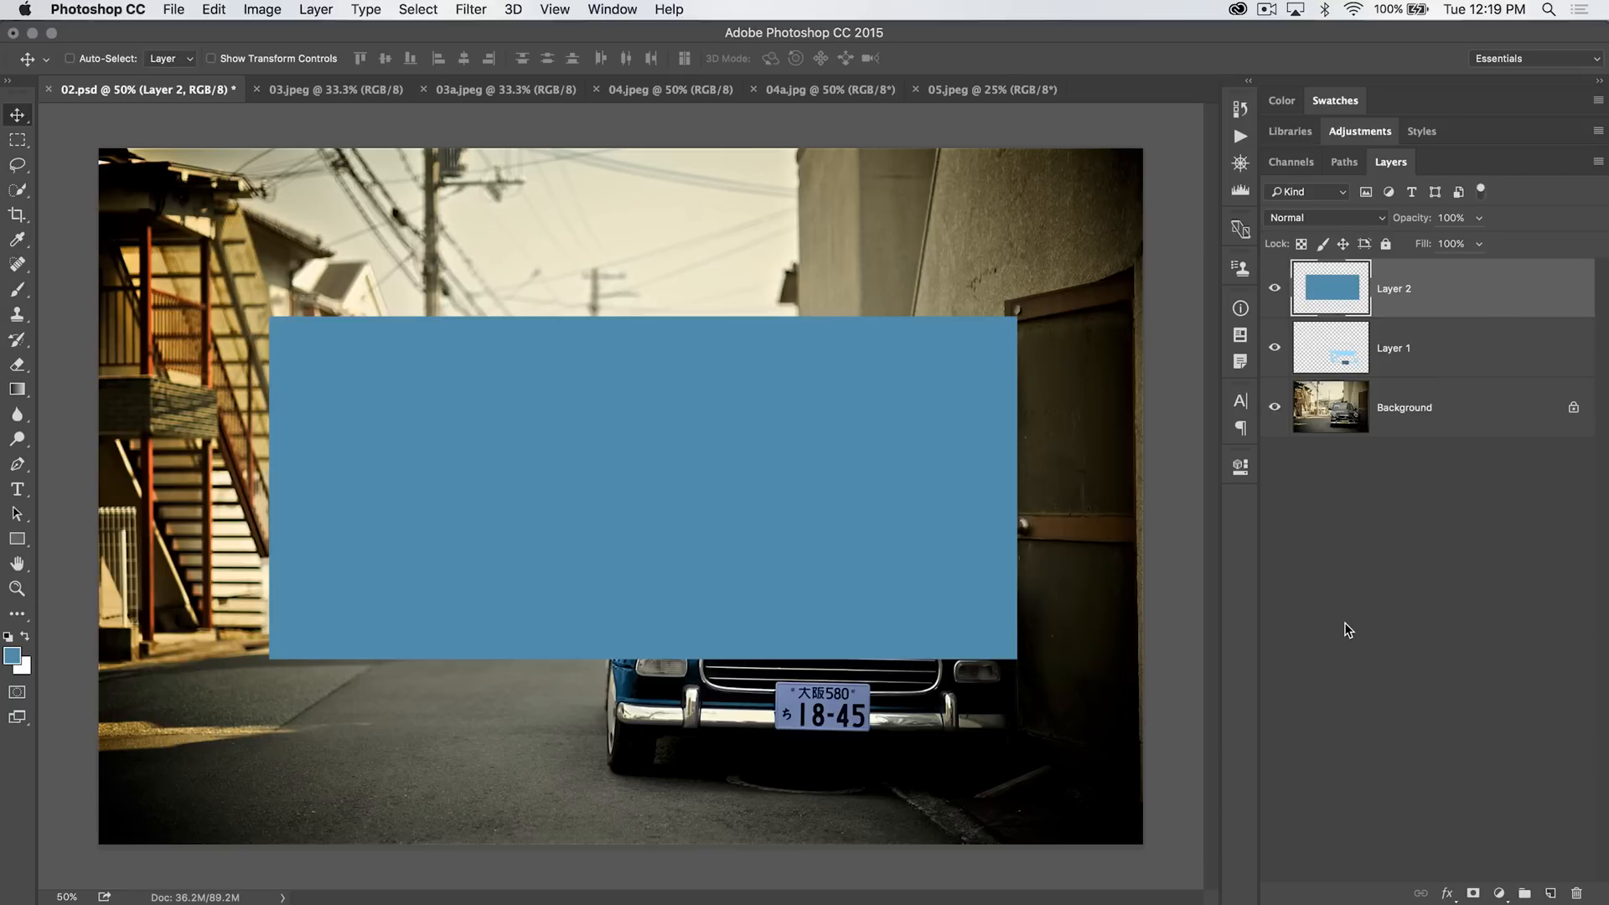
mouse_move(1018, 115)
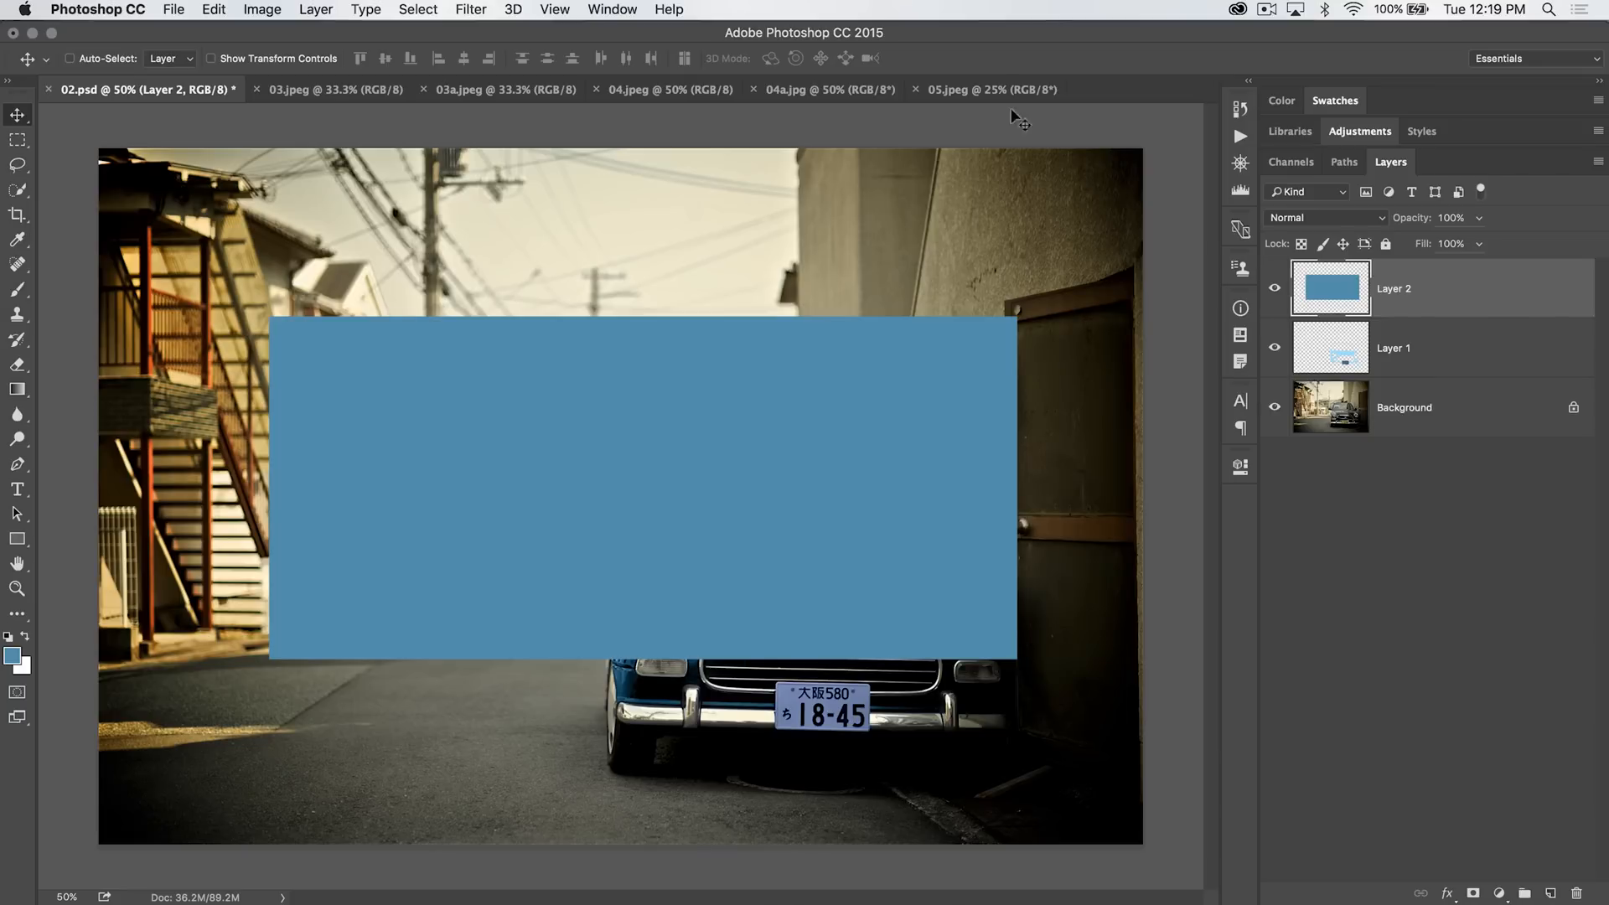
- Select the 500-pixel Eraser Tool on Layer 2 and open its Mode list
click(18, 366)
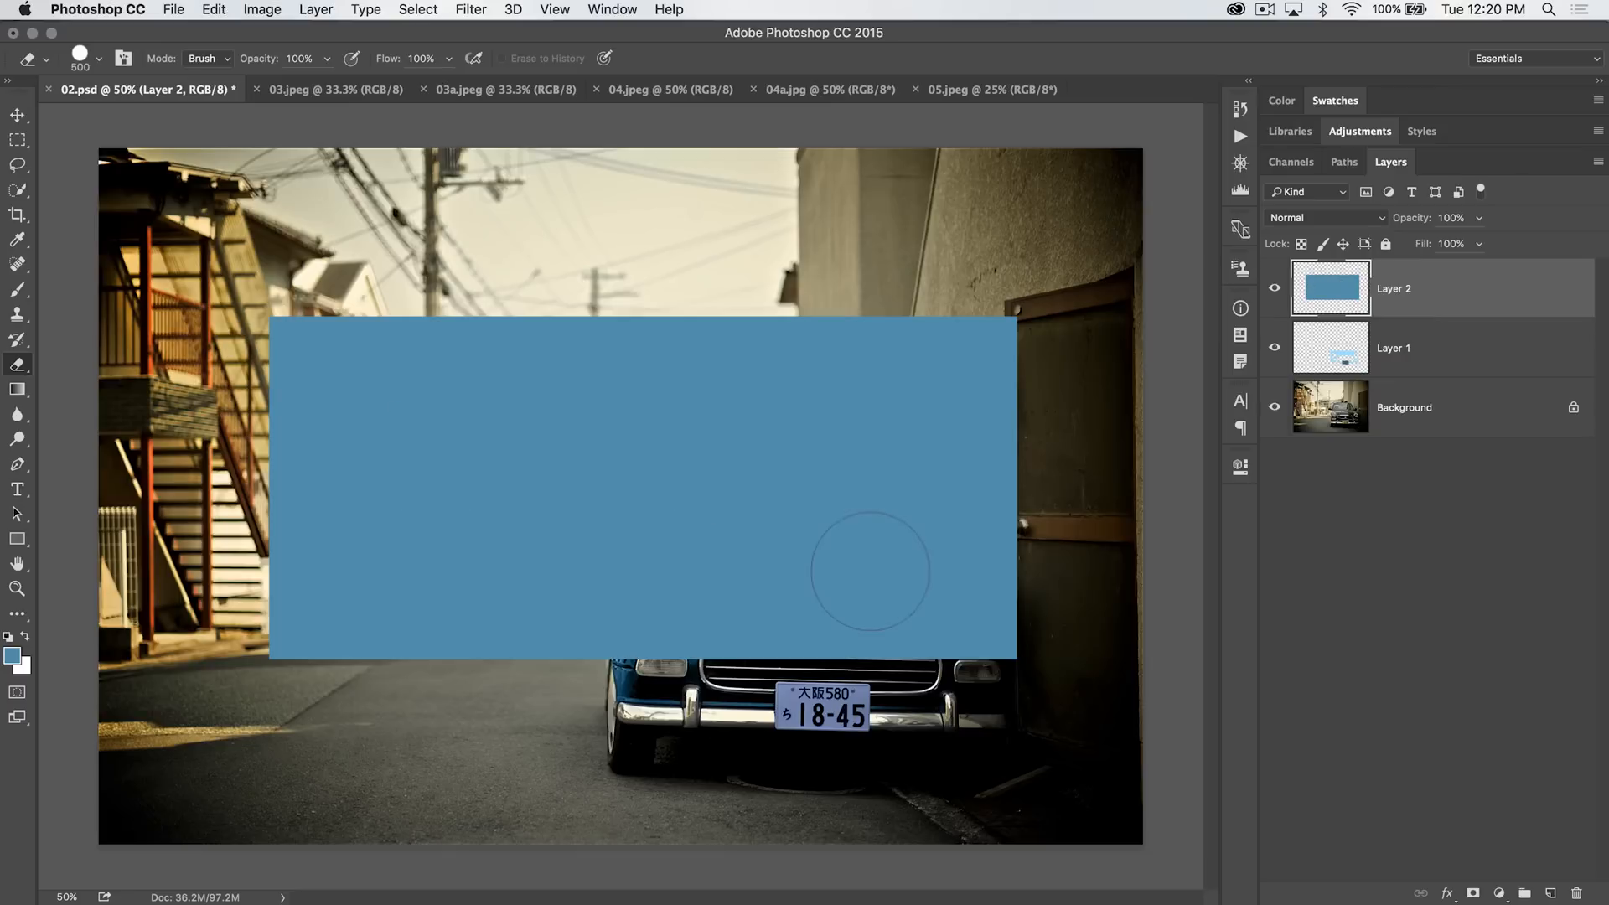
mouse_move(1038, 598)
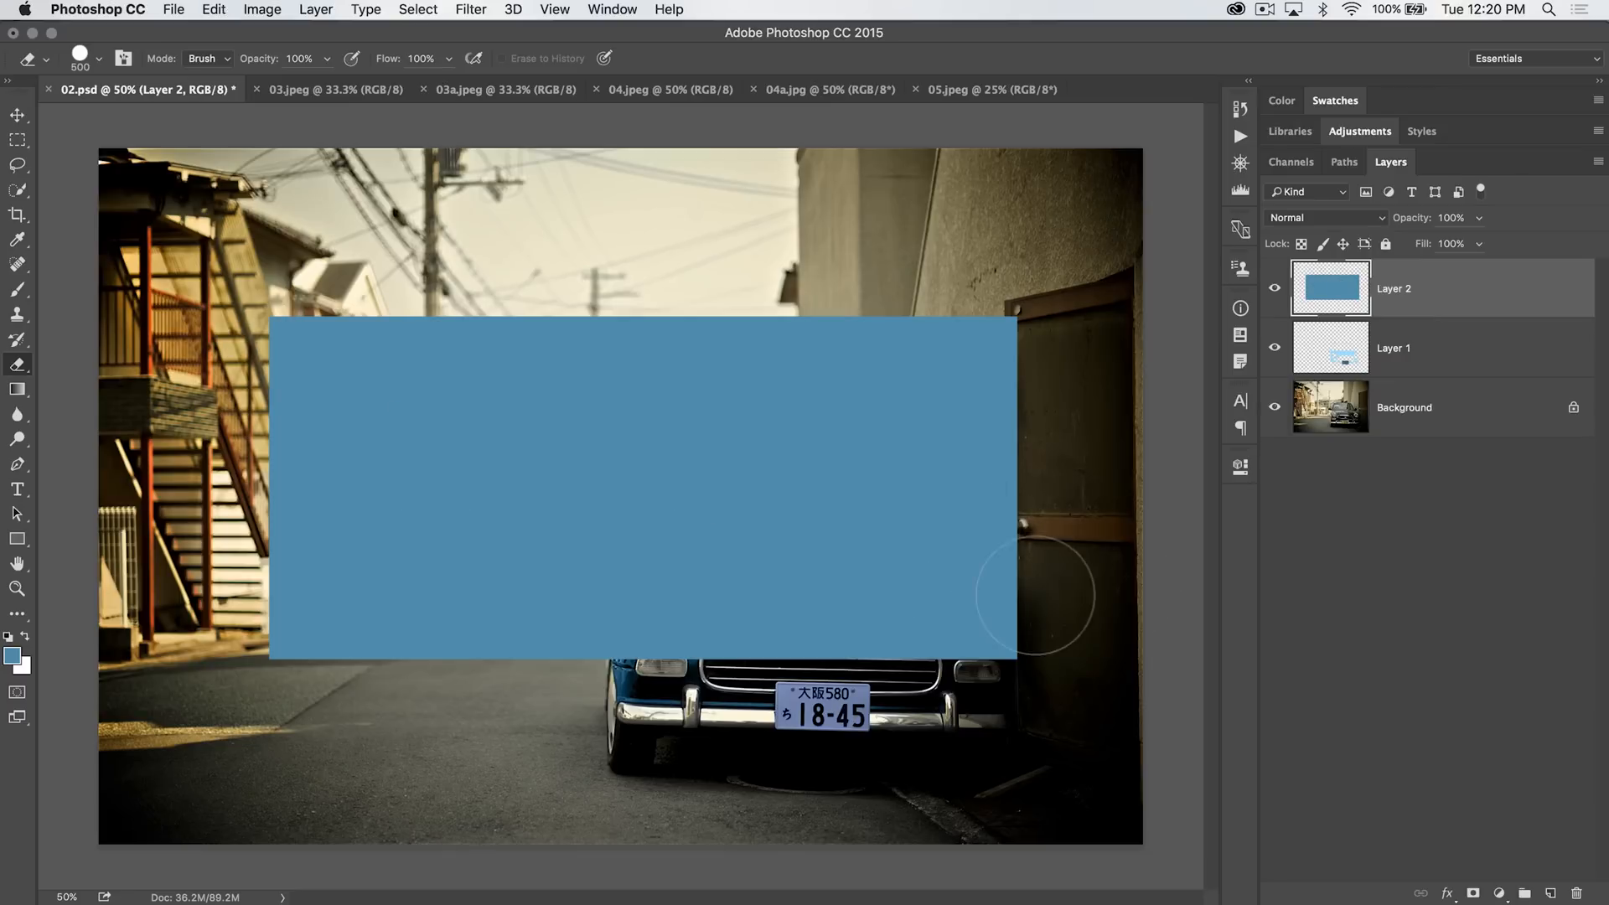
click(209, 57)
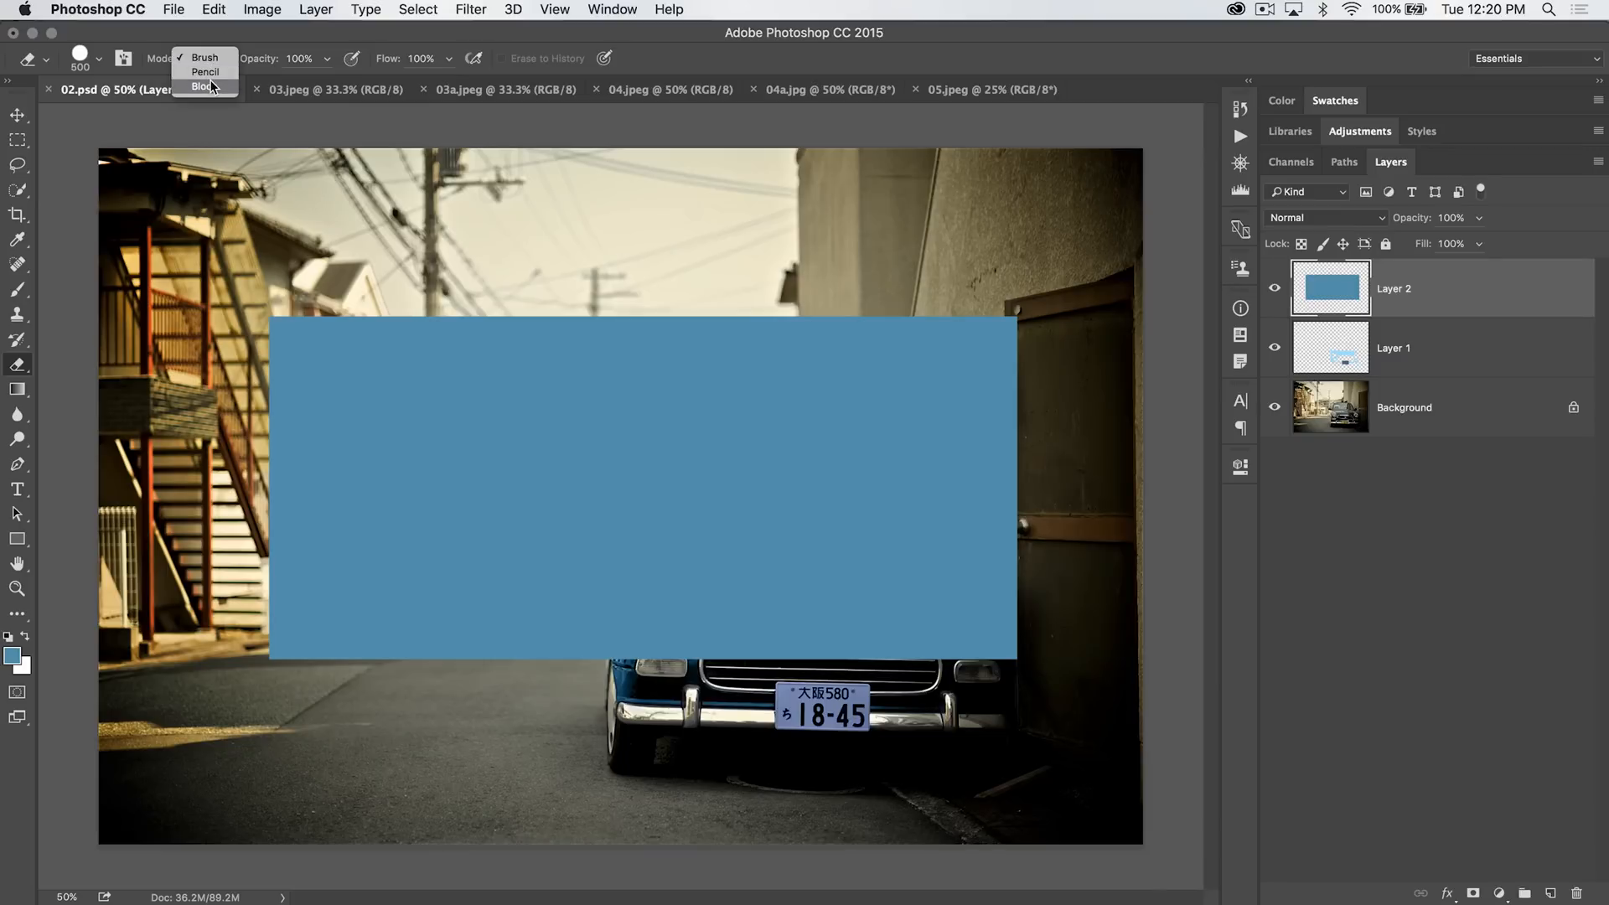
- Choose Block from the Eraser Mode dropdown
click(201, 86)
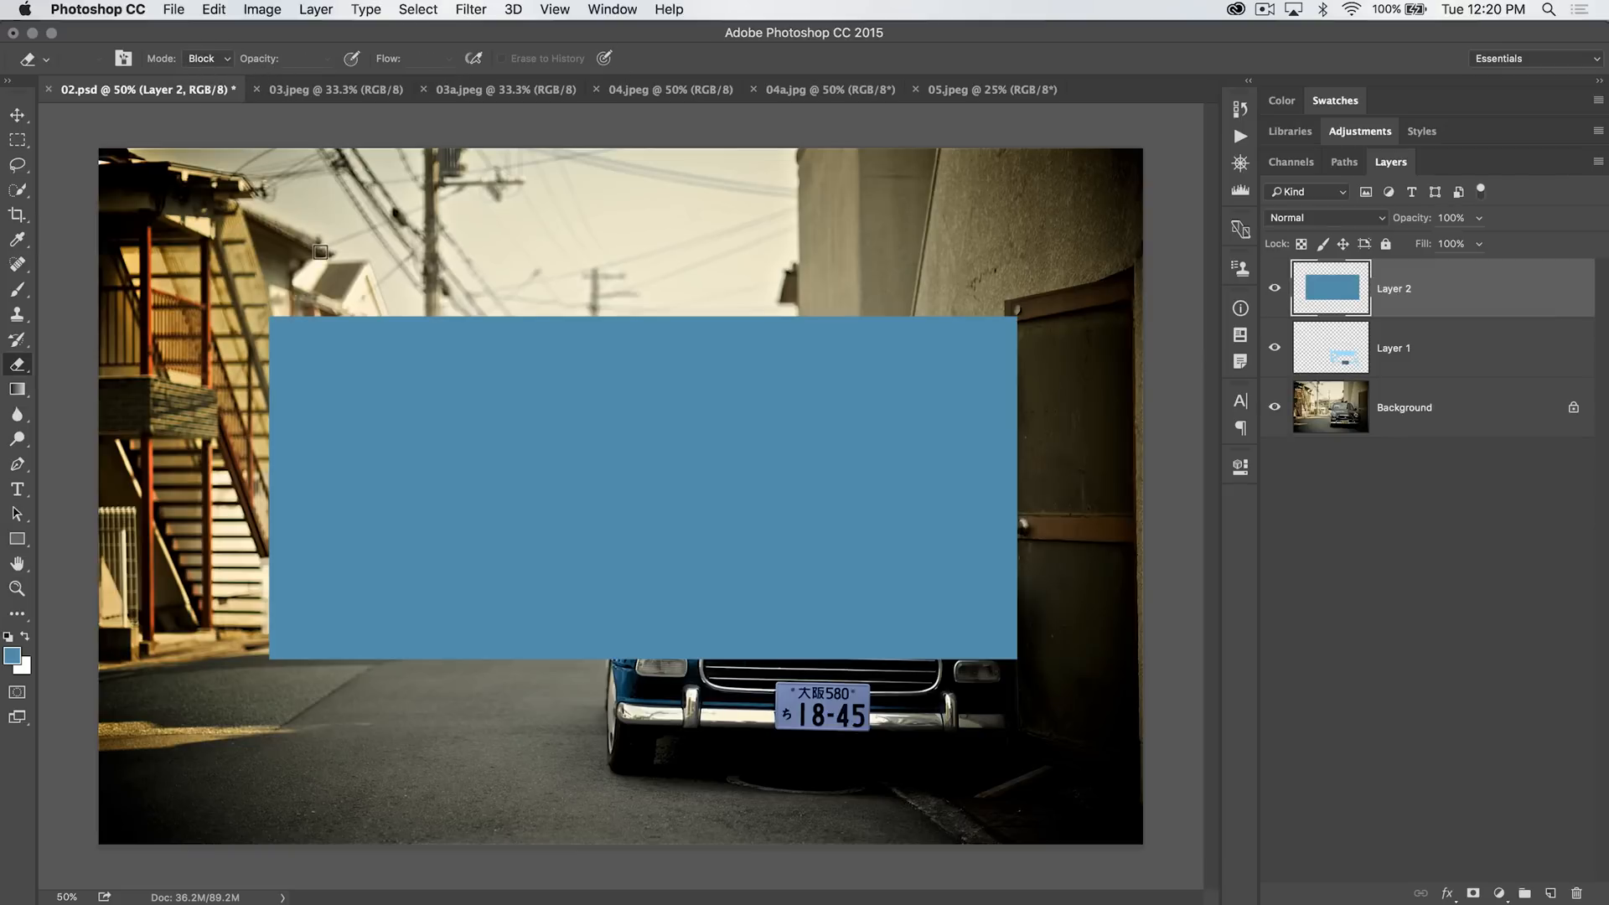